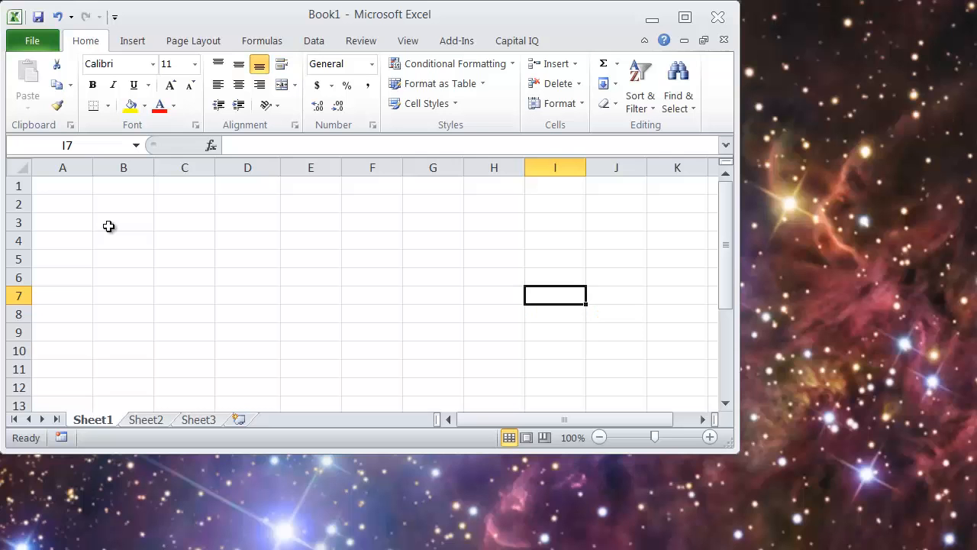
- Select cells B4 and G8, open the window menu, then dismiss it by selecting E8
click(63, 223)
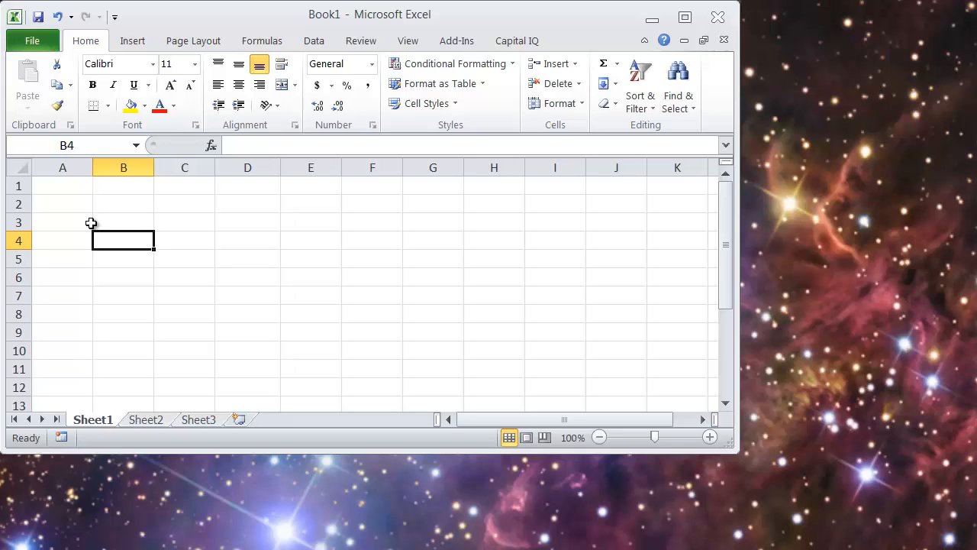
mouse_move(297, 320)
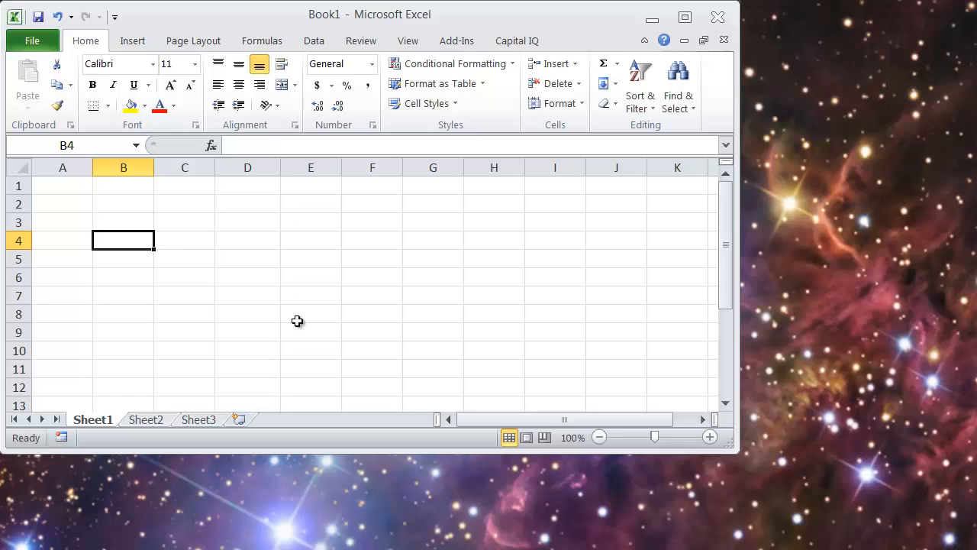
click(433, 314)
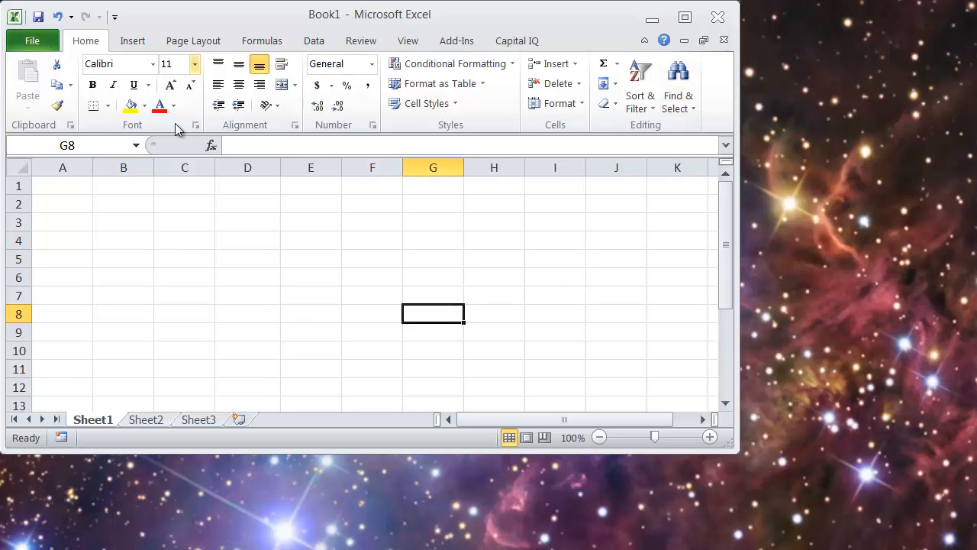
mouse_move(725, 114)
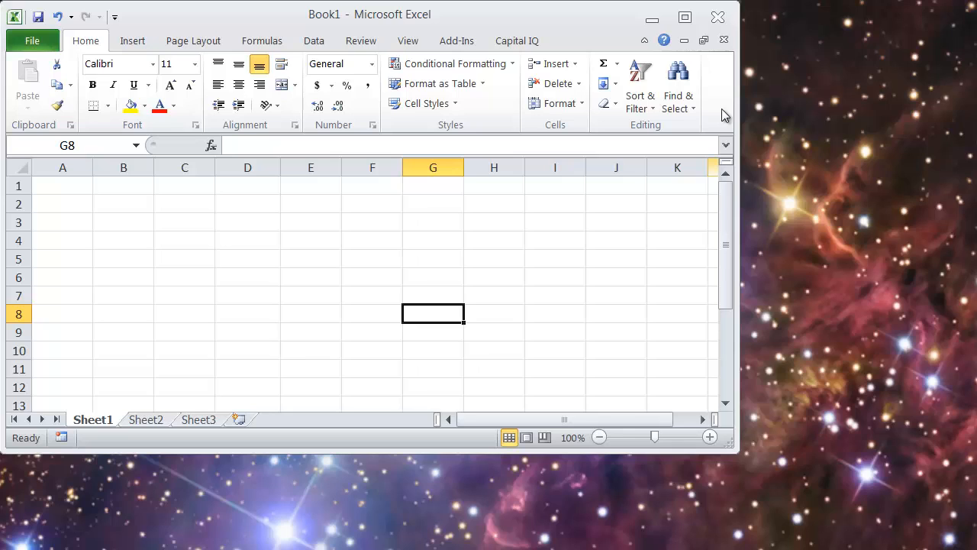
mouse_move(695, 33)
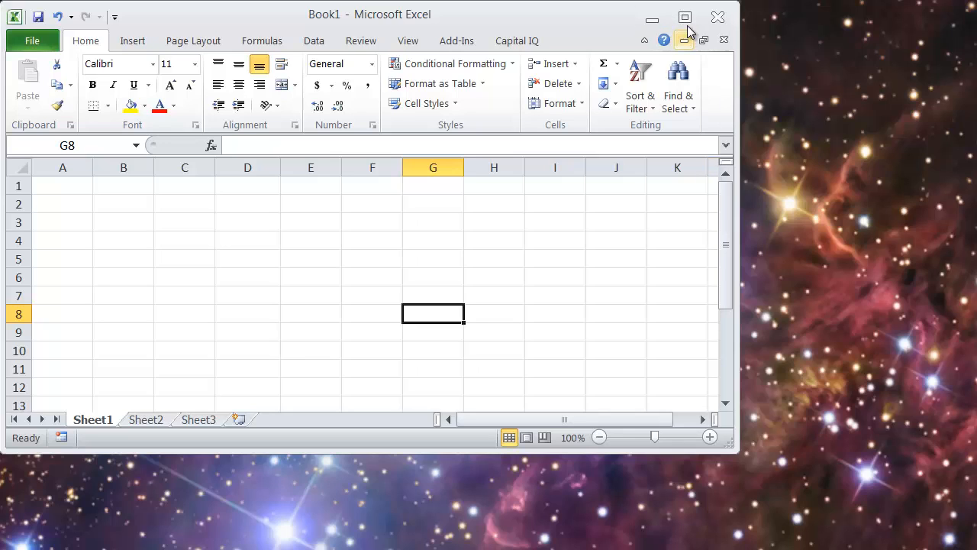
mouse_move(686, 36)
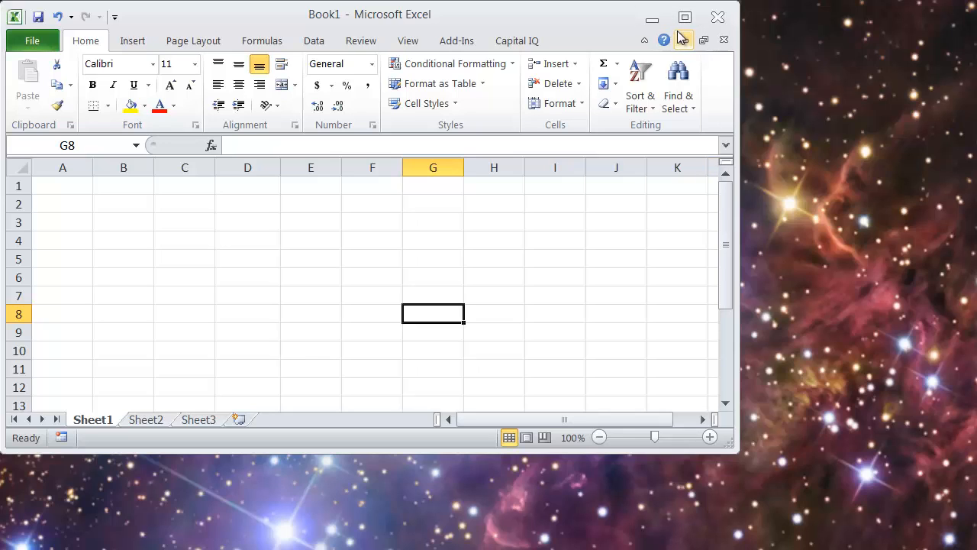
mouse_move(478, 289)
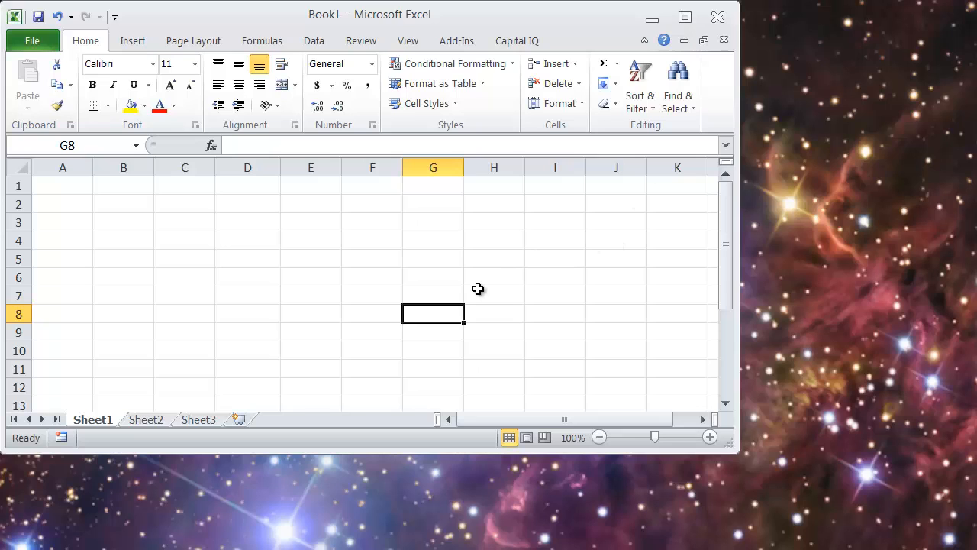
key(Alt+Space)
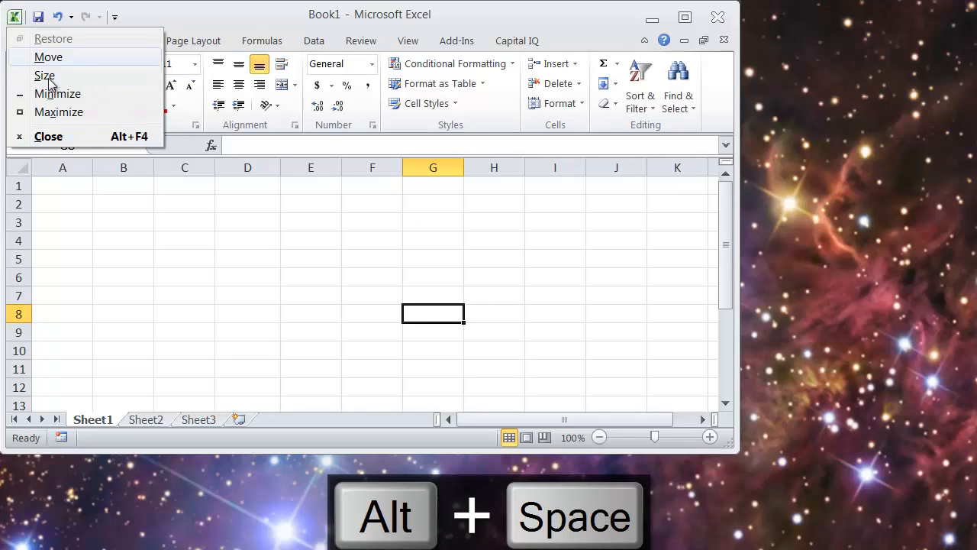
mouse_move(111, 64)
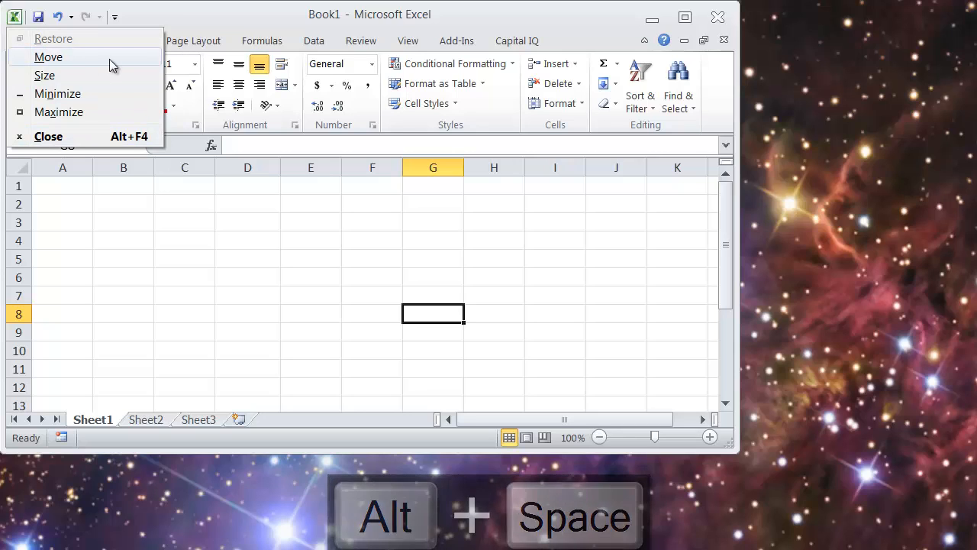
mouse_move(87, 113)
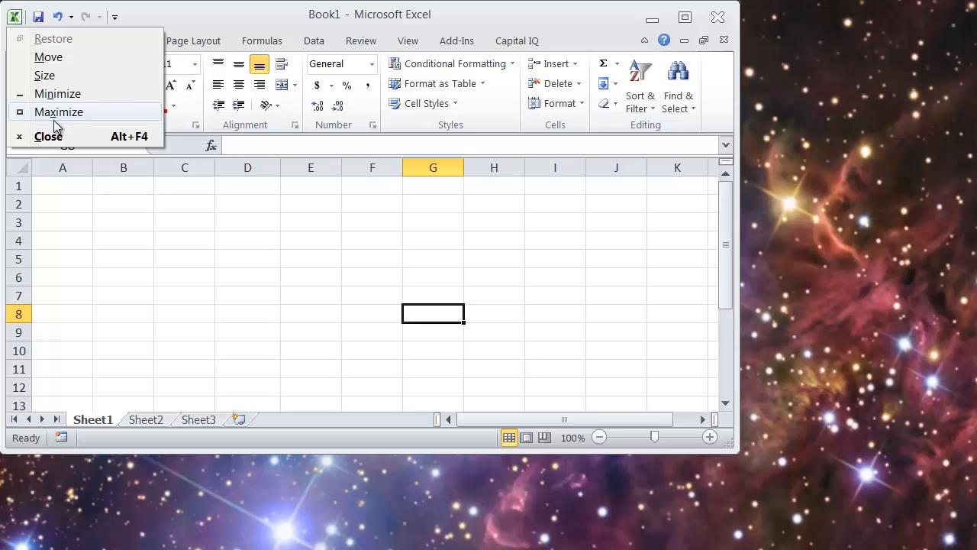
mouse_move(57, 93)
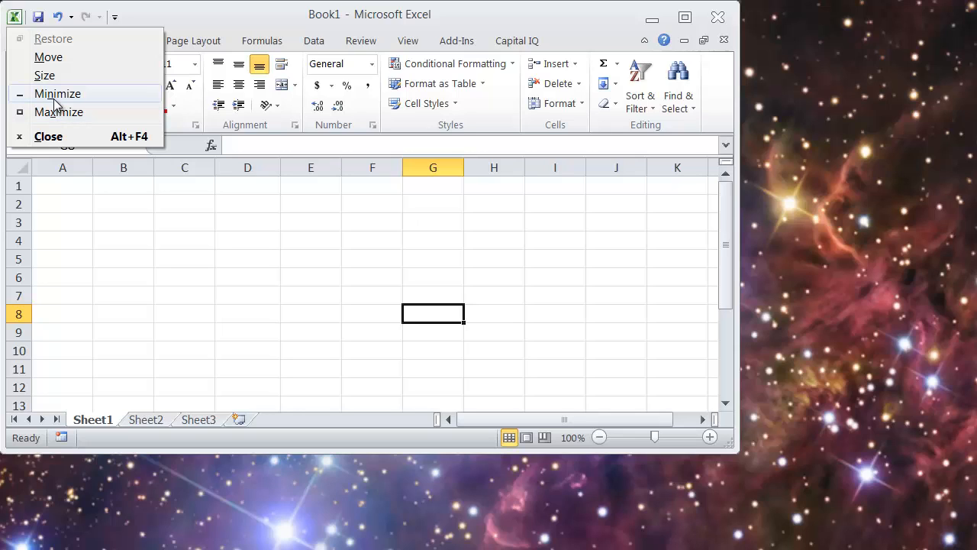
mouse_move(43, 78)
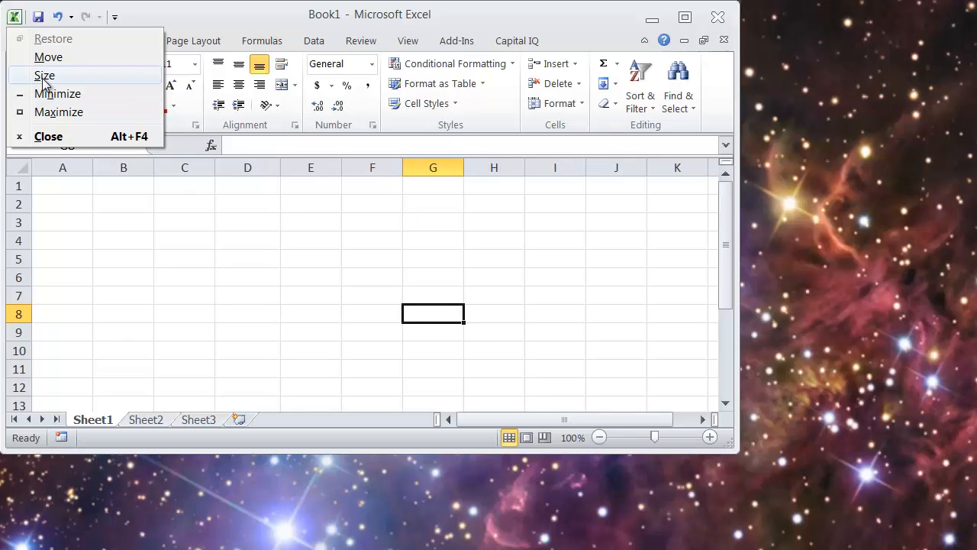
mouse_move(30, 57)
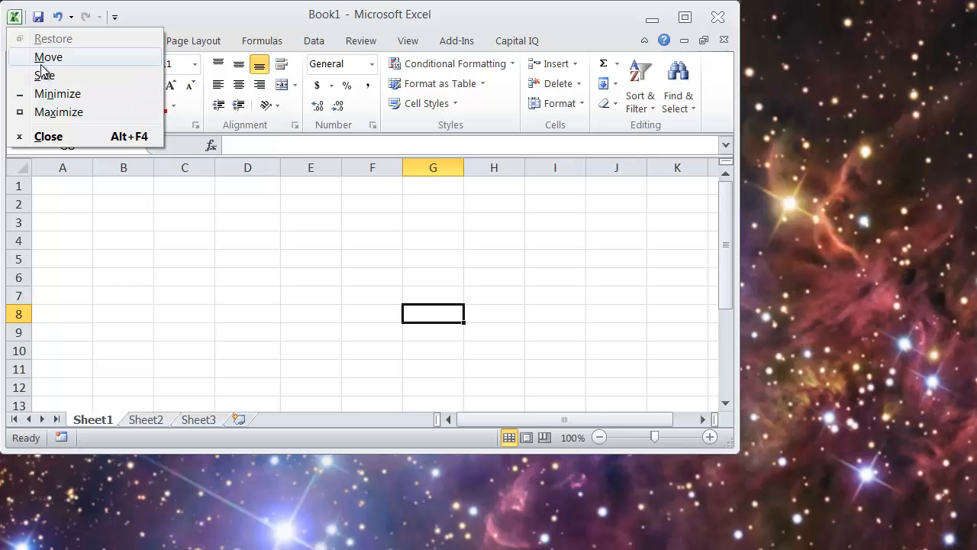
mouse_move(65, 144)
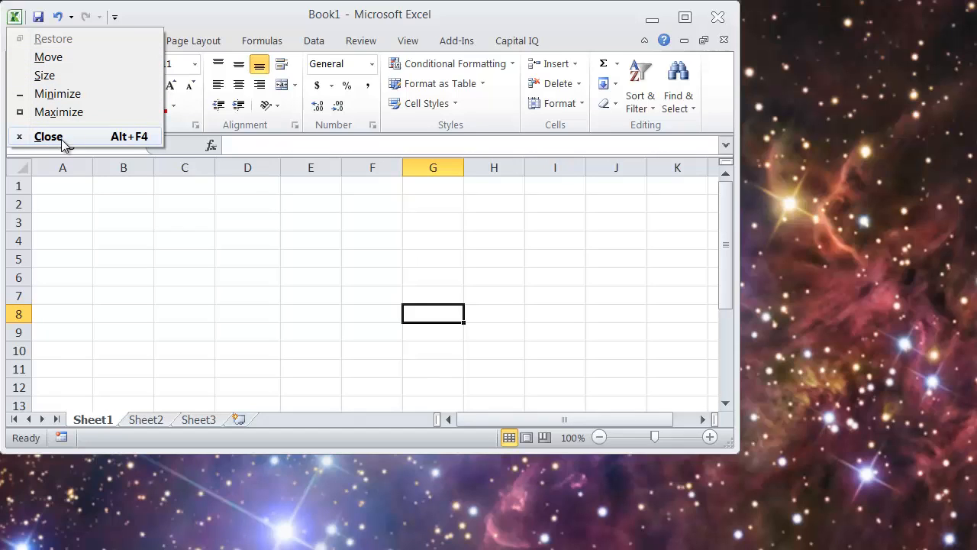
click(311, 313)
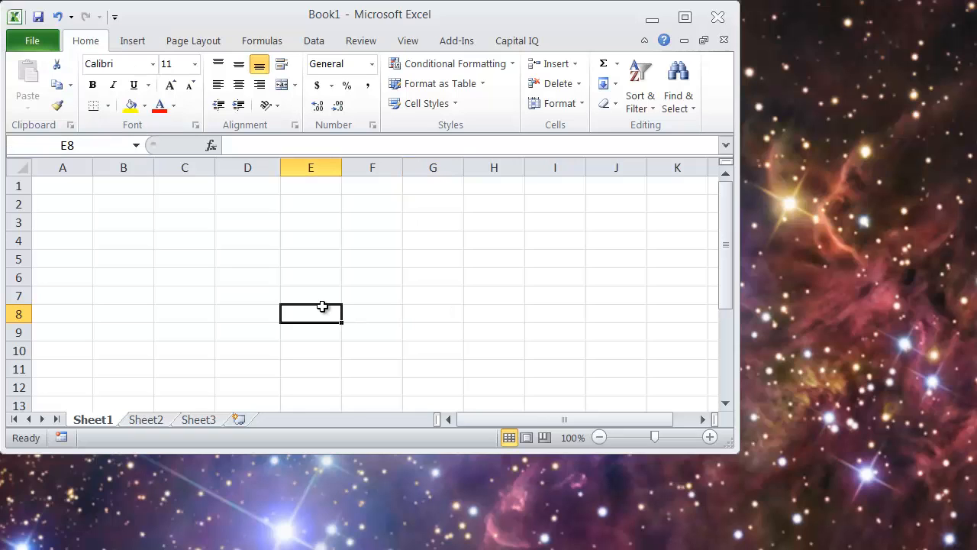
- Maximize the Book1 window, restore it down, and open its window menu
click(14, 14)
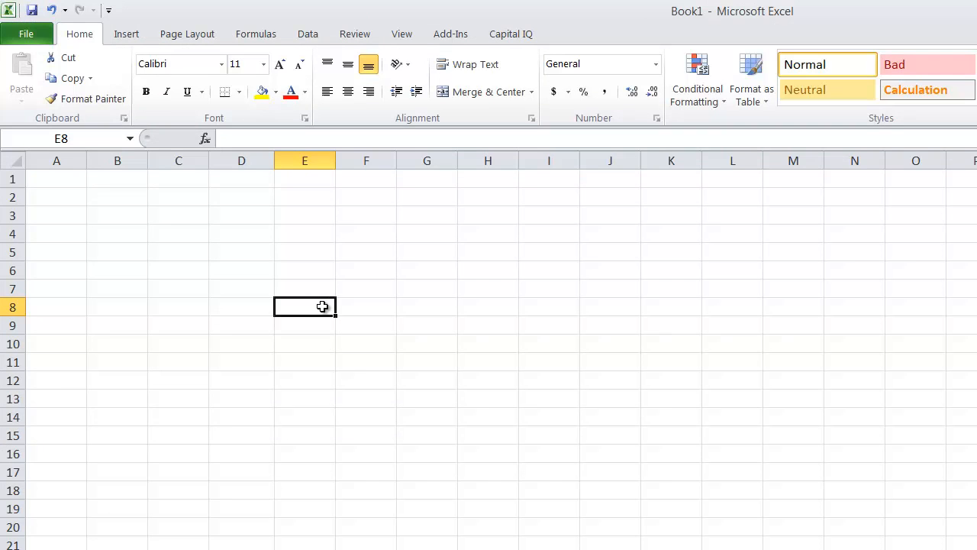
click(9, 11)
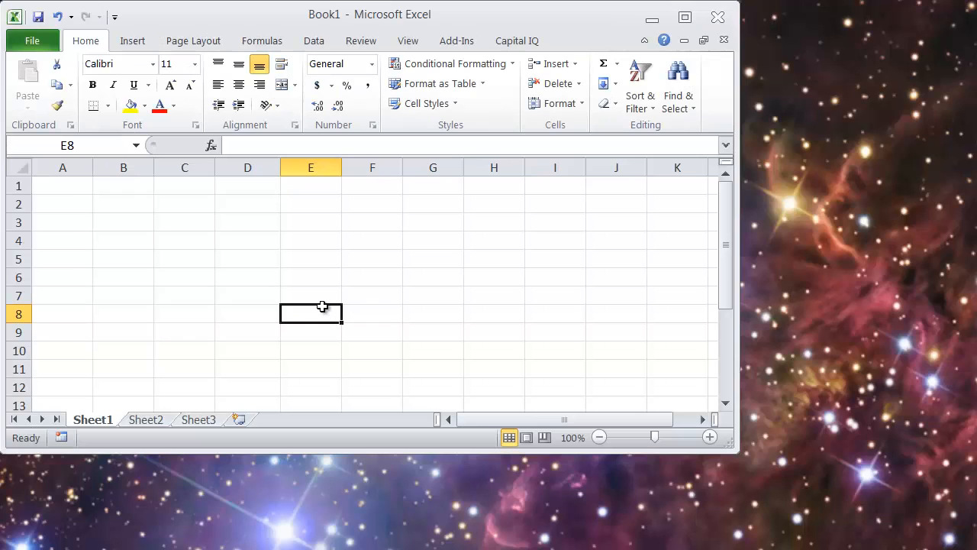
click(16, 15)
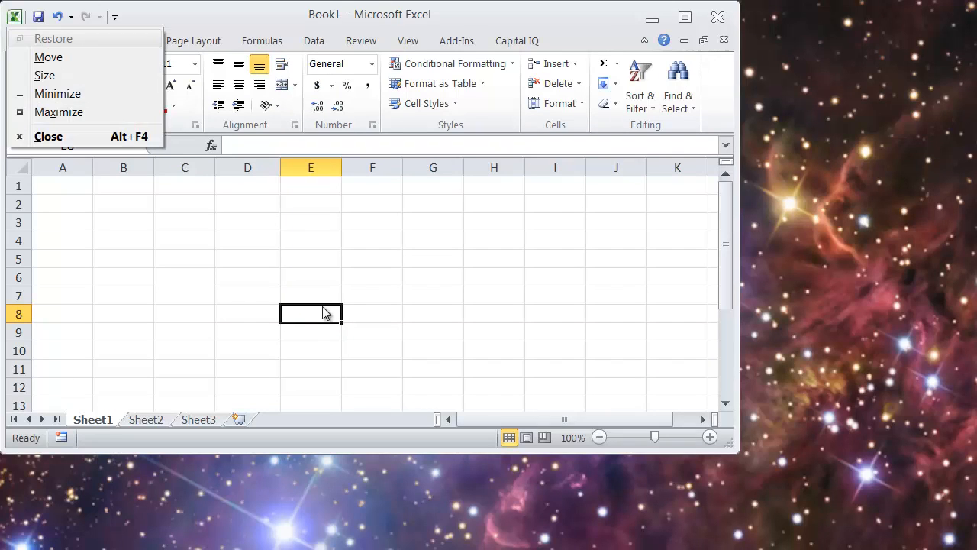
click(311, 313)
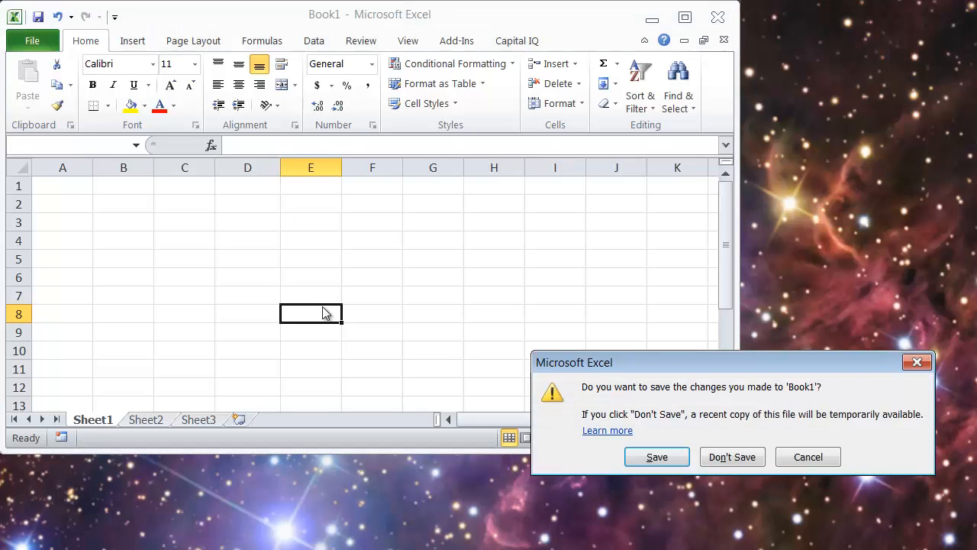
- Cancel the save prompt, try closing Book1 again, and cancel the prompt again
click(732, 457)
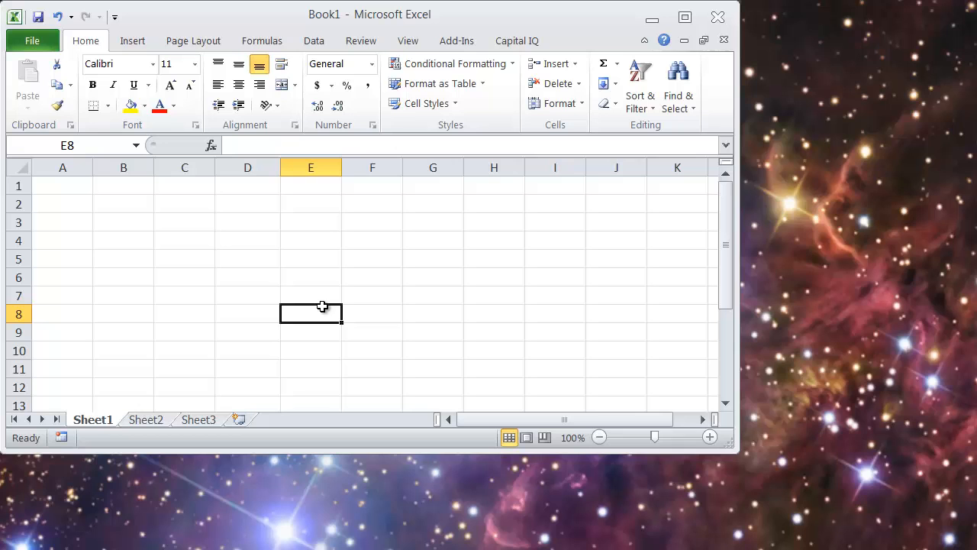
click(32, 40)
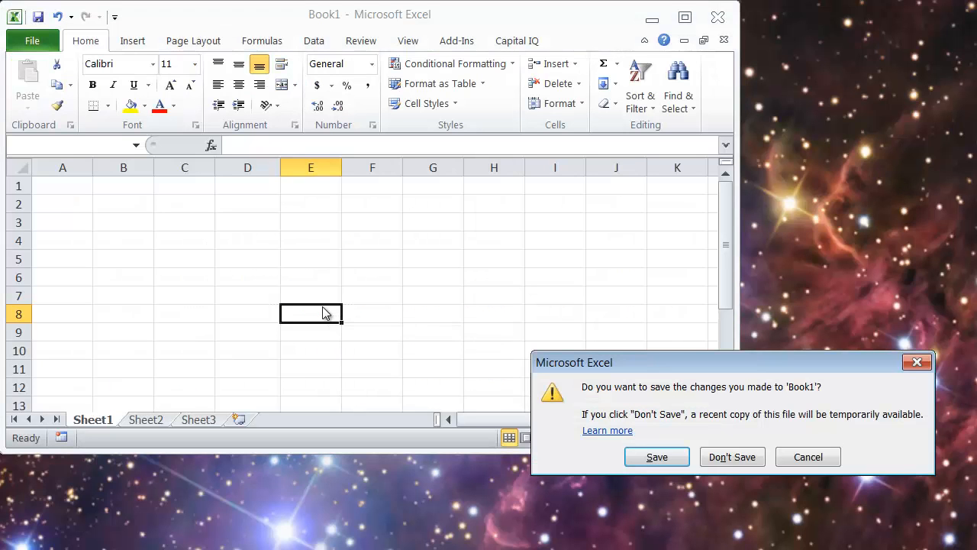
click(732, 457)
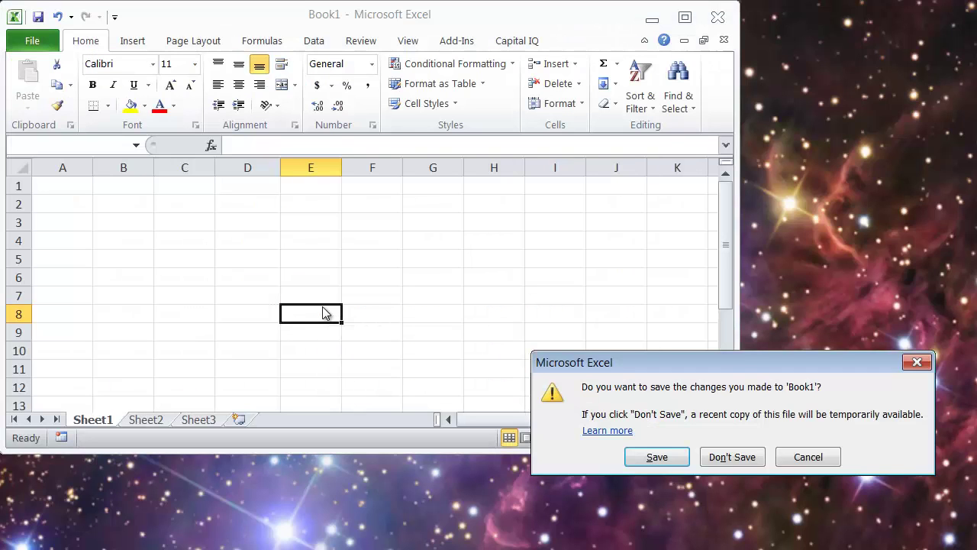
click(733, 456)
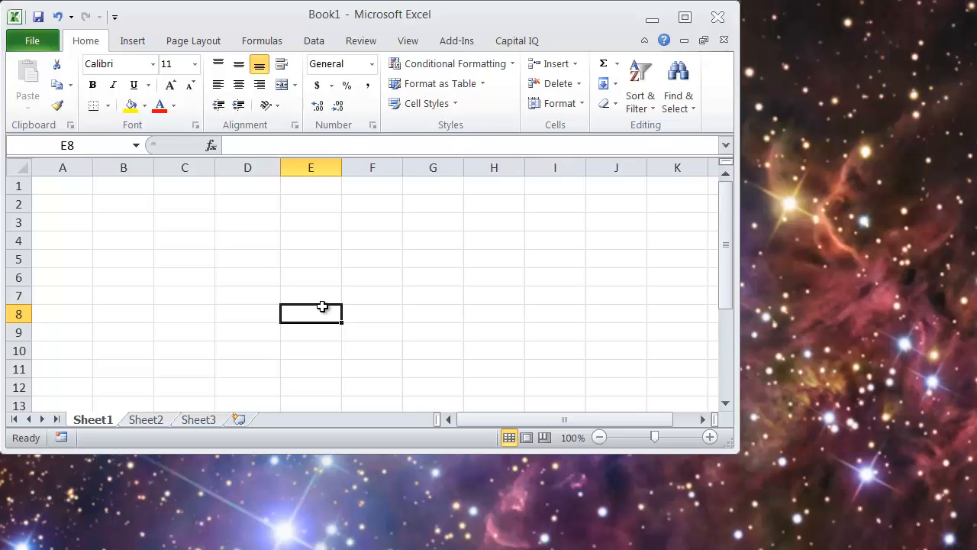
- Snap the Book1 window to the left half of the screen with Win+Left
key(Win+Left)
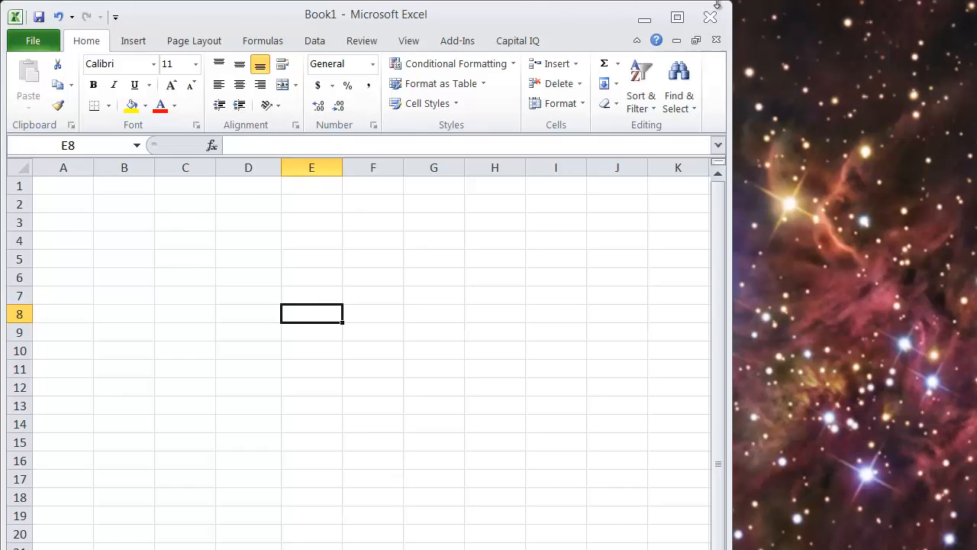
mouse_move(551, 287)
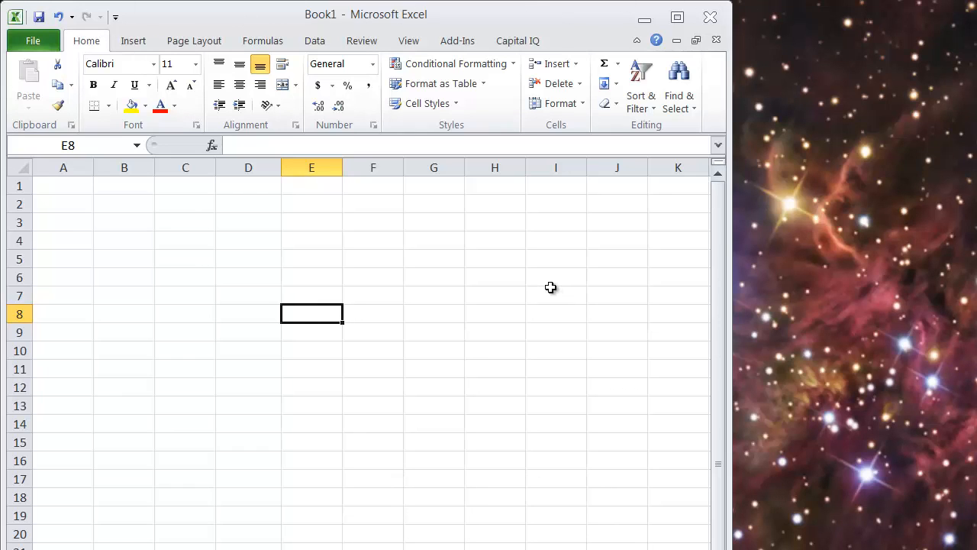